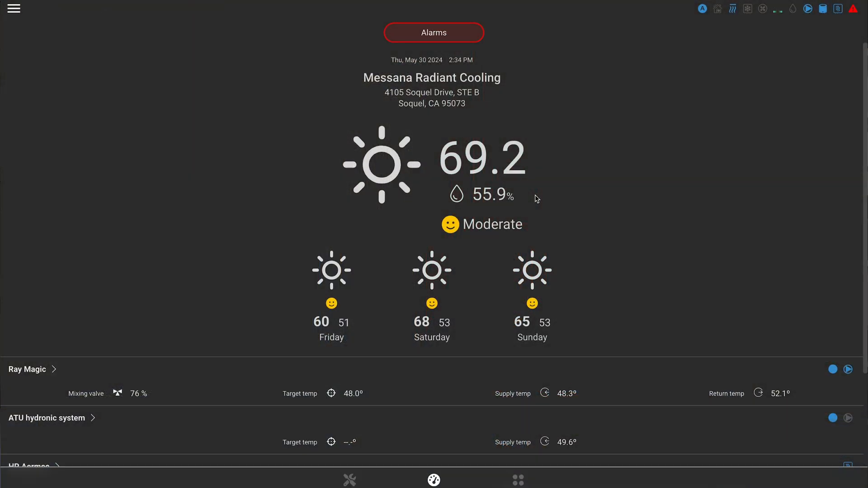
{"action": "scroll", "scroll_direction": "down", "scroll_amount": 3}
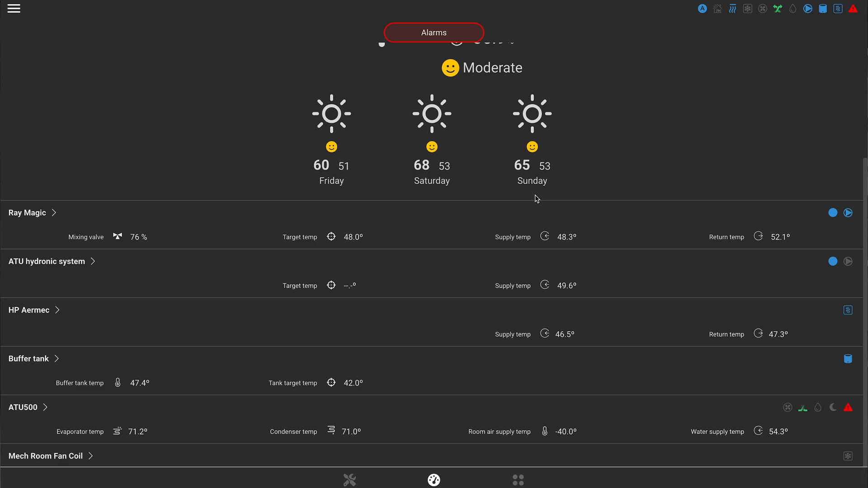